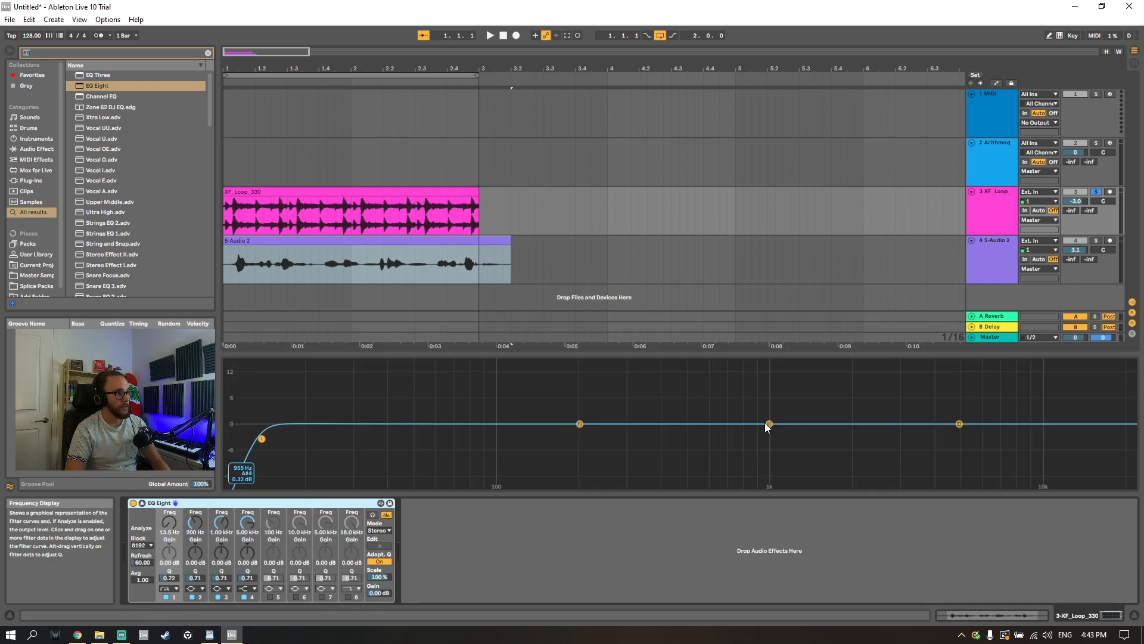
Step: Drag Multiband Dynamics from the browser into the XF_Loop chain after EQ Eight
drag(768, 424, 891, 406)
text(dyn)
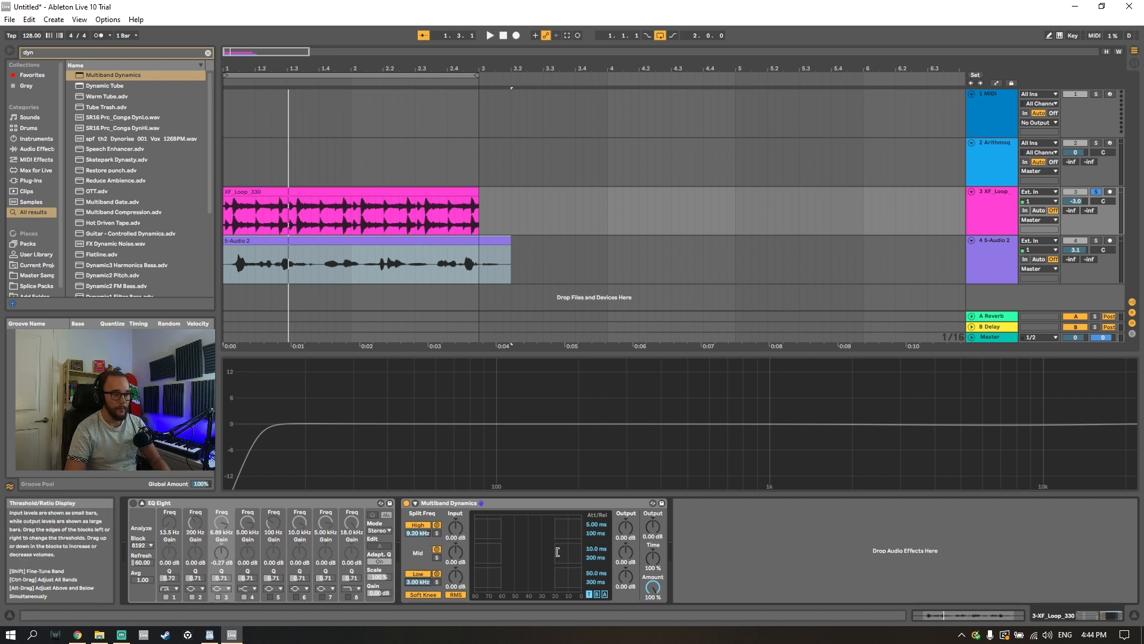
Step: Save the Multiband Dynamics device as a User Library preset named DE-ESSER
click(491, 35)
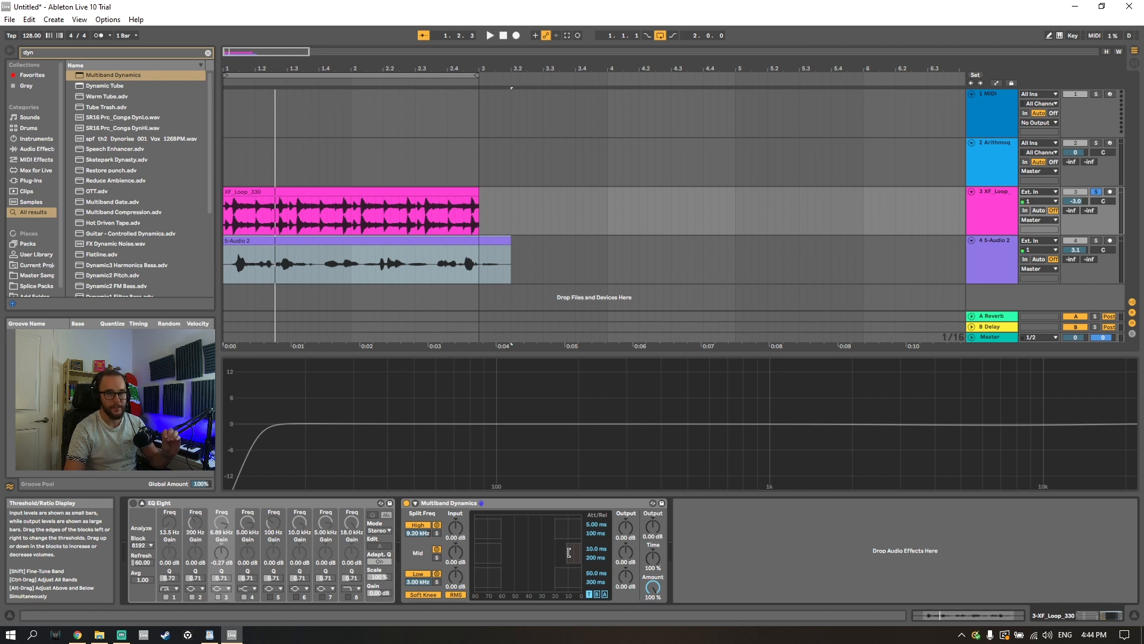
click(491, 33)
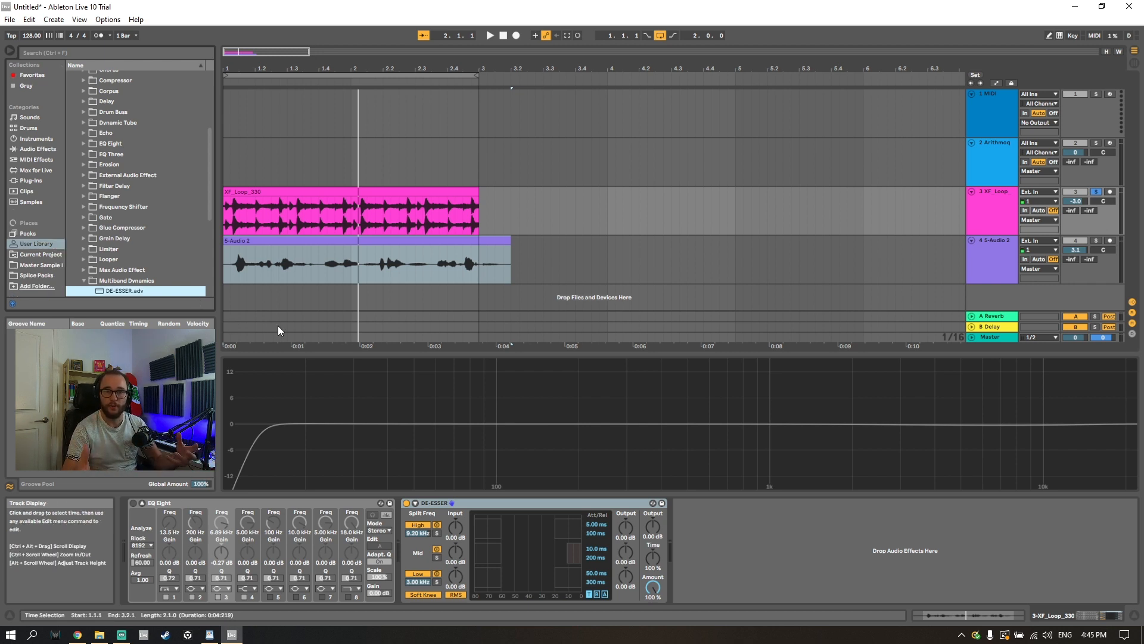
mouse_move(308, 378)
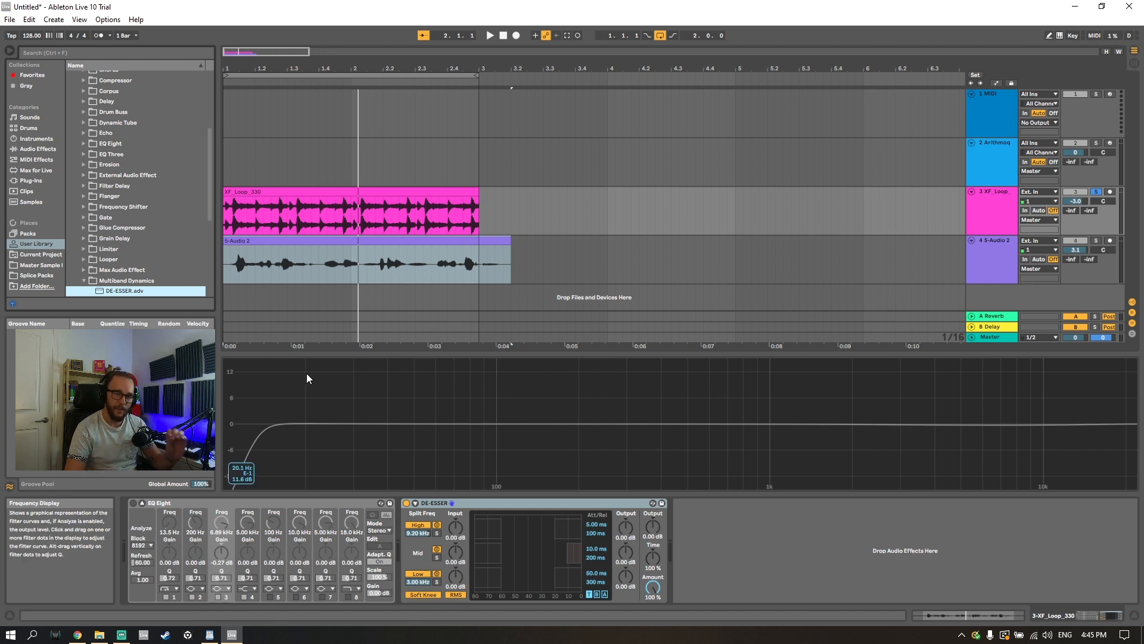
Step: Play the drum loop and bypass DE-ESSER to compare processed and unprocessed sound
click(430, 503)
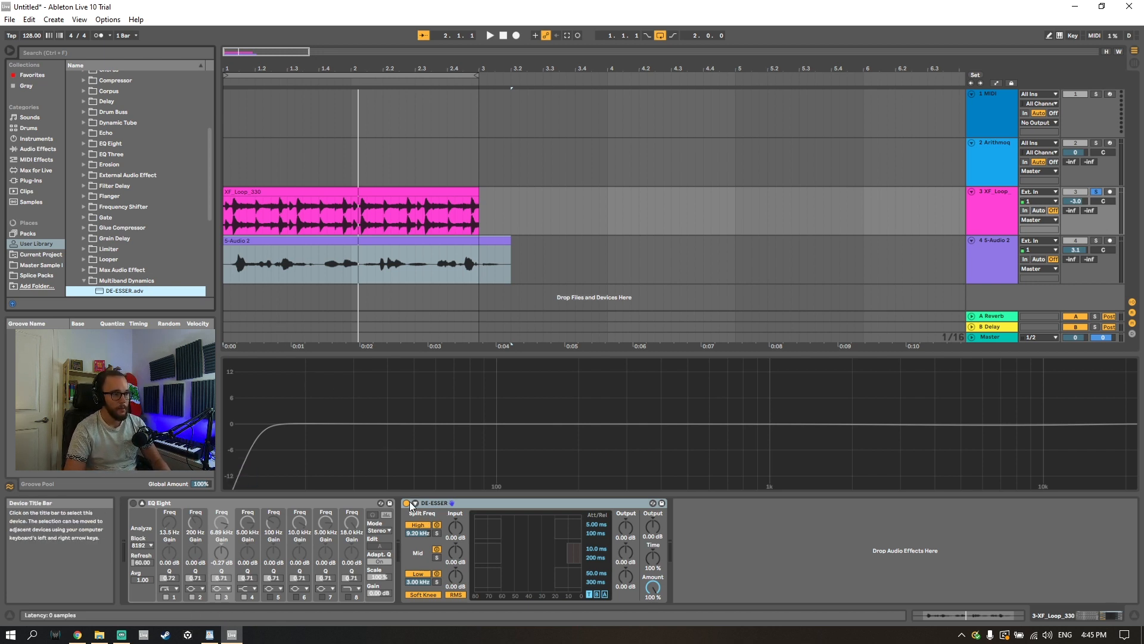
click(491, 35)
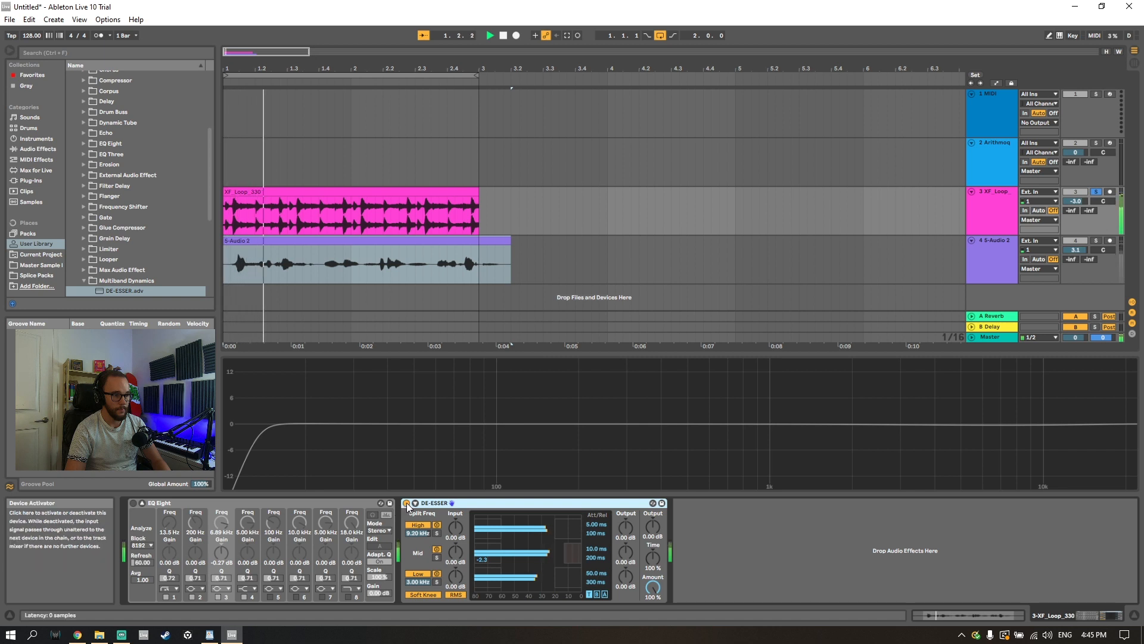
click(492, 34)
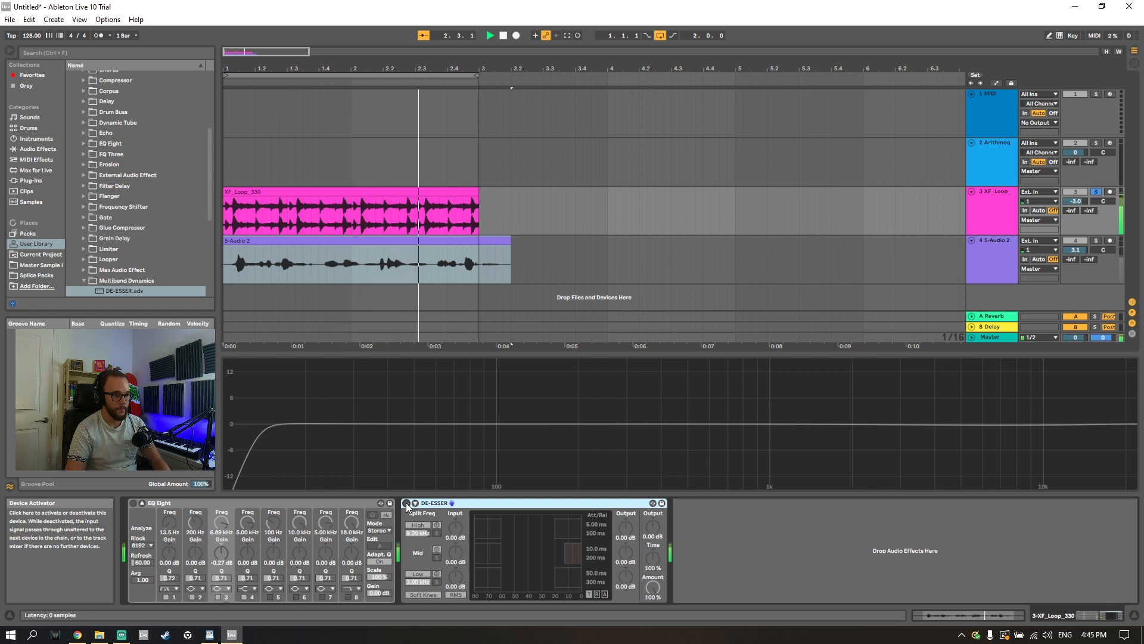
Step: Play the Audio 2 vocal track through its EQ Eight and DE-ESSER chain
click(491, 35)
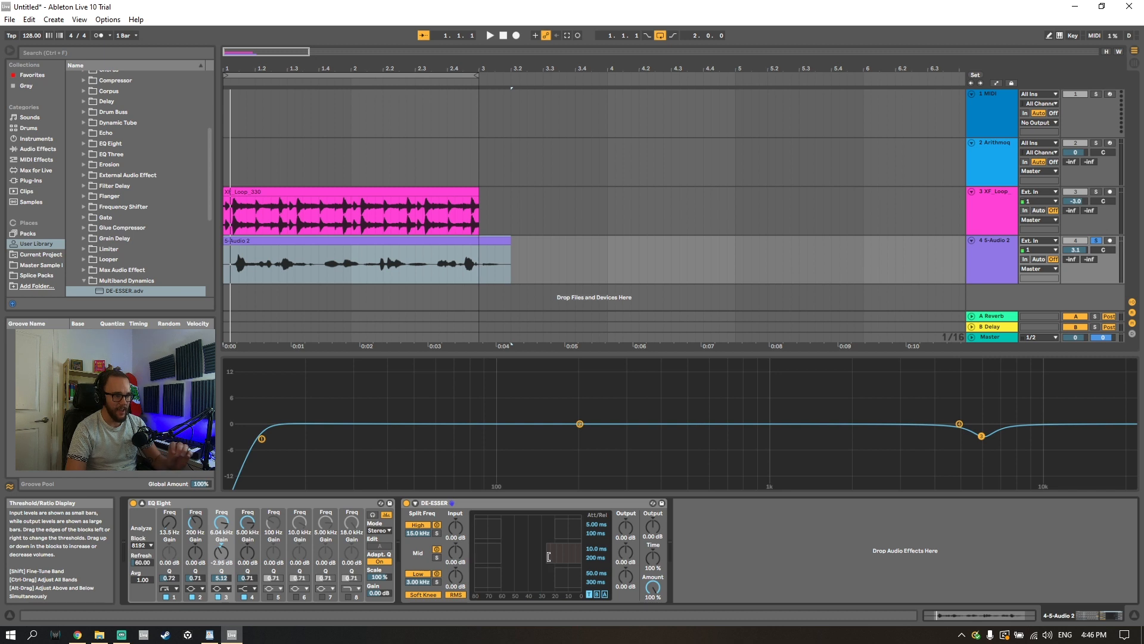
click(491, 34)
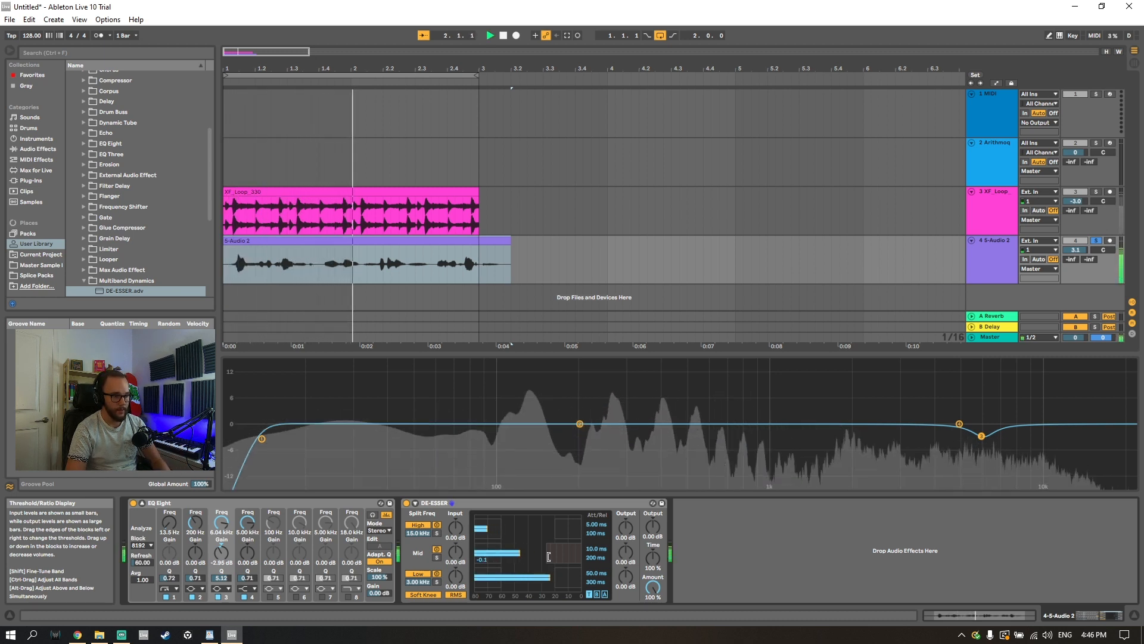